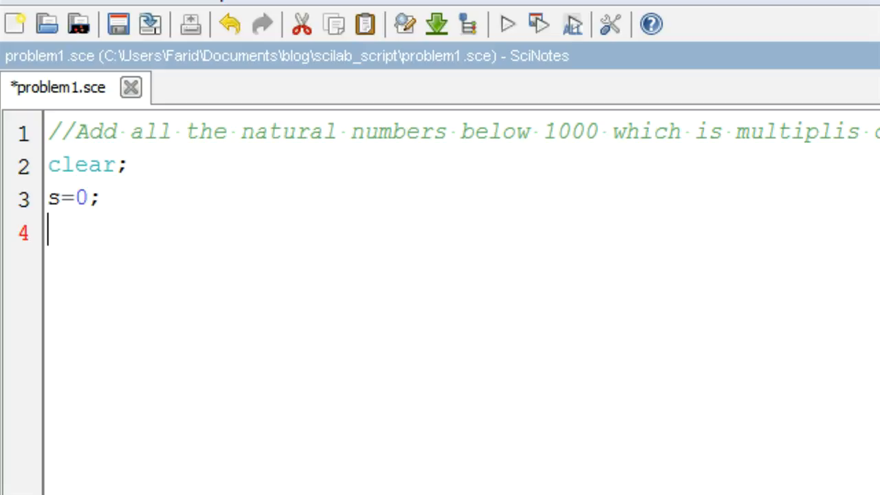
text(for)
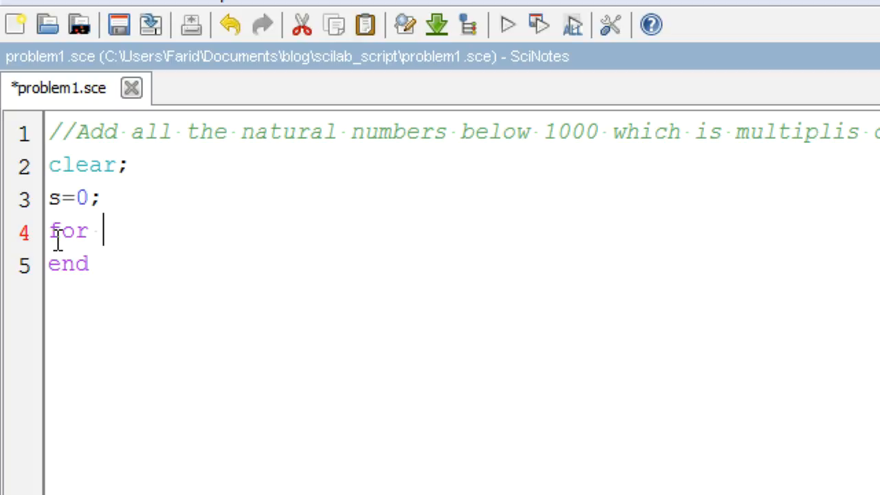
text(i= 1:1000)
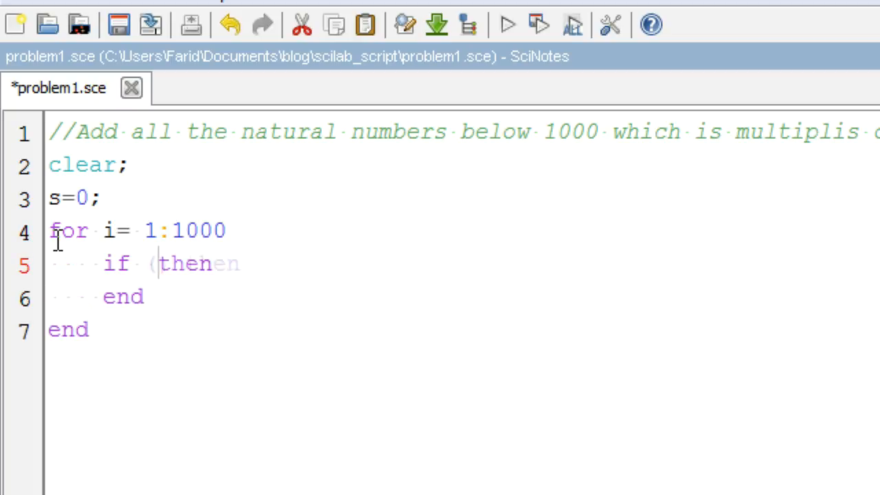
text(pmodulo(i,3)))
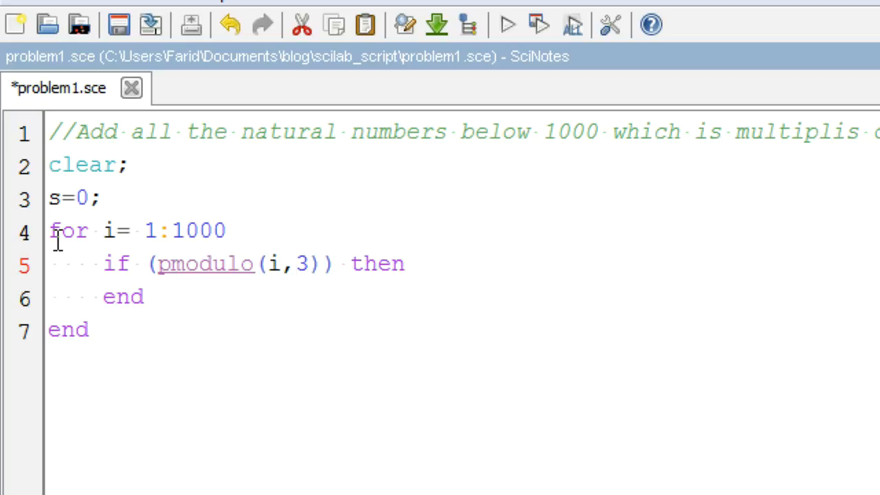
text(==0)
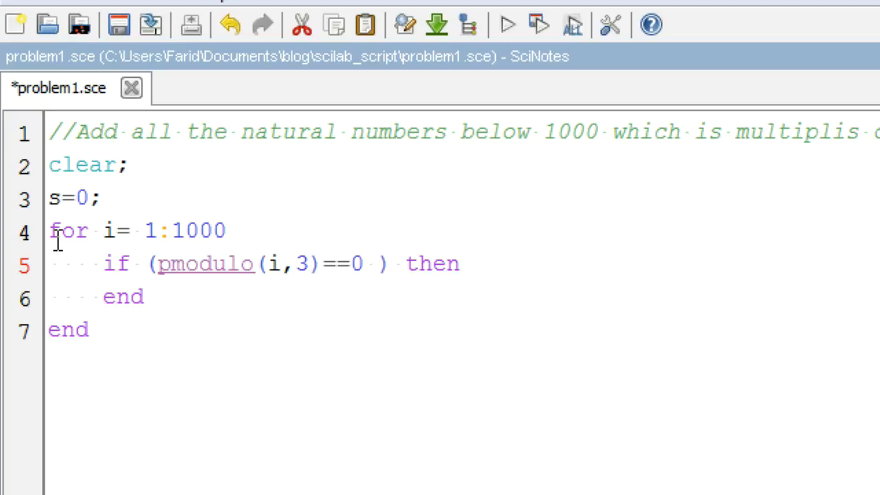
text(& pmodulo)
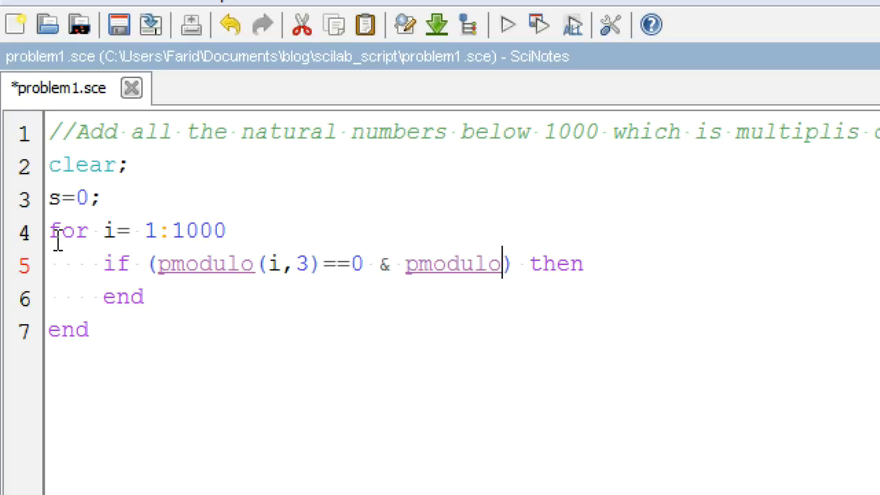
text((i))
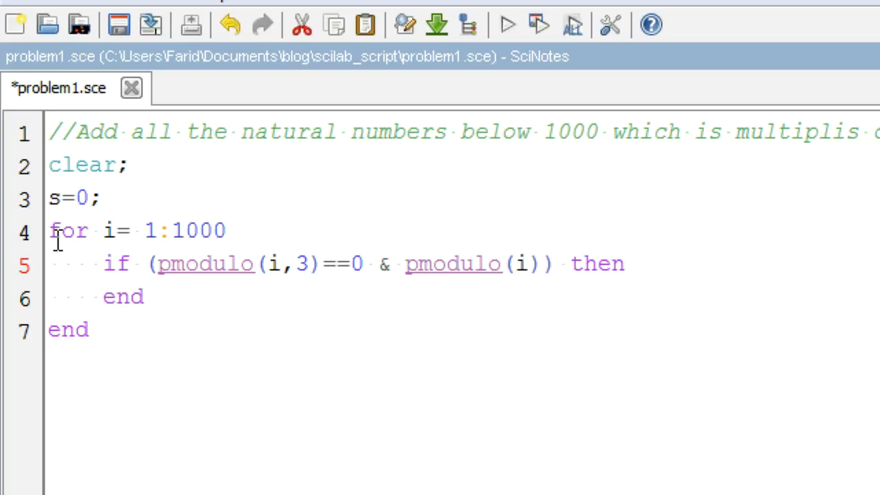
text(,2)
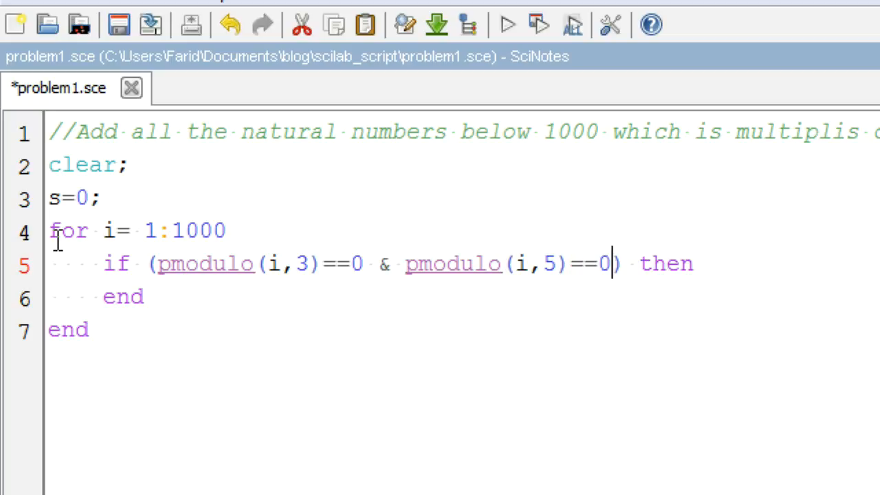
mouse_move(18, 198)
text(s)
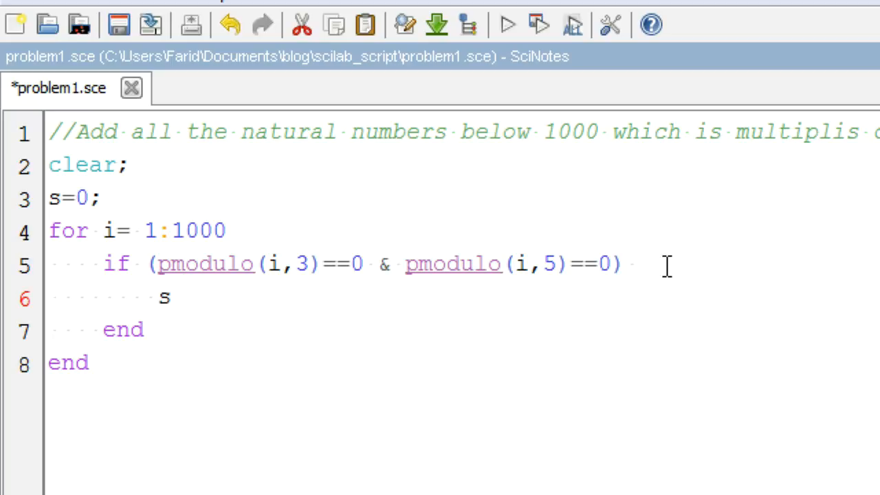
text(=s+i;)
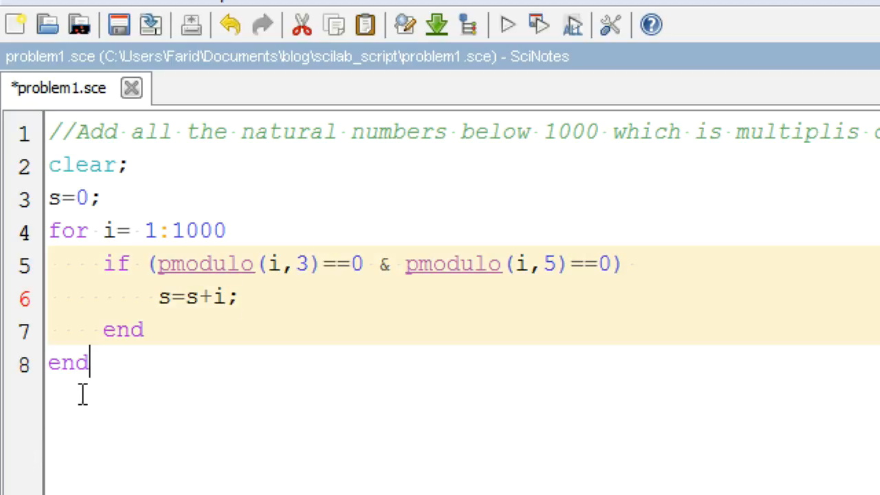
text(disp()
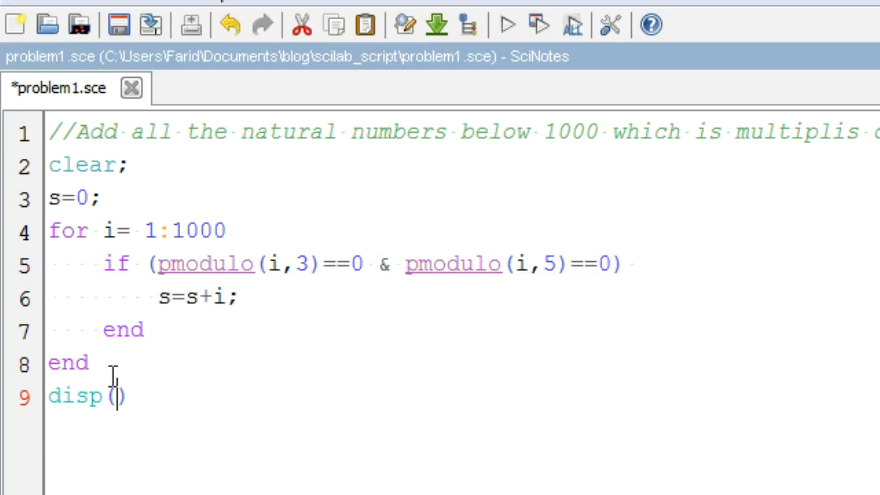
text(s)
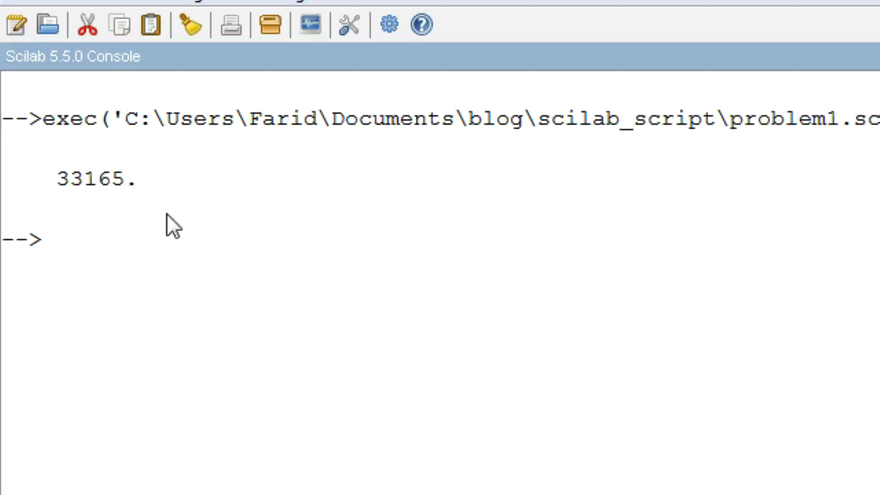
mouse_move(124, 192)
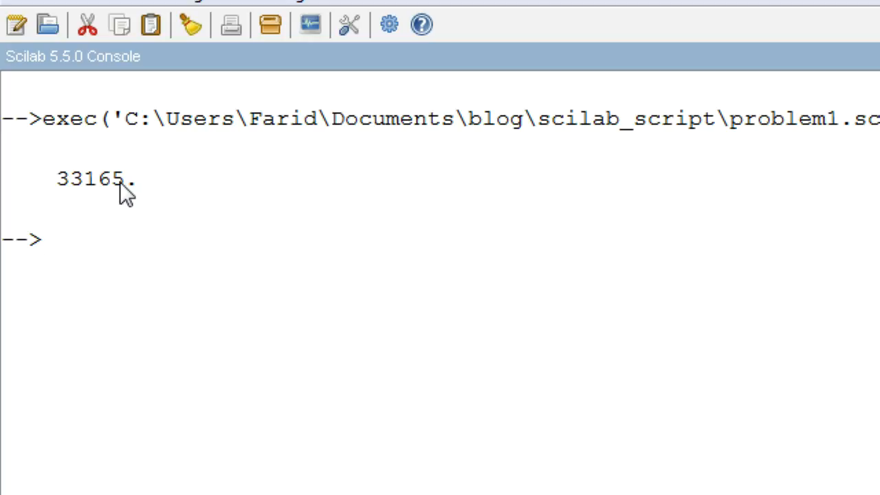